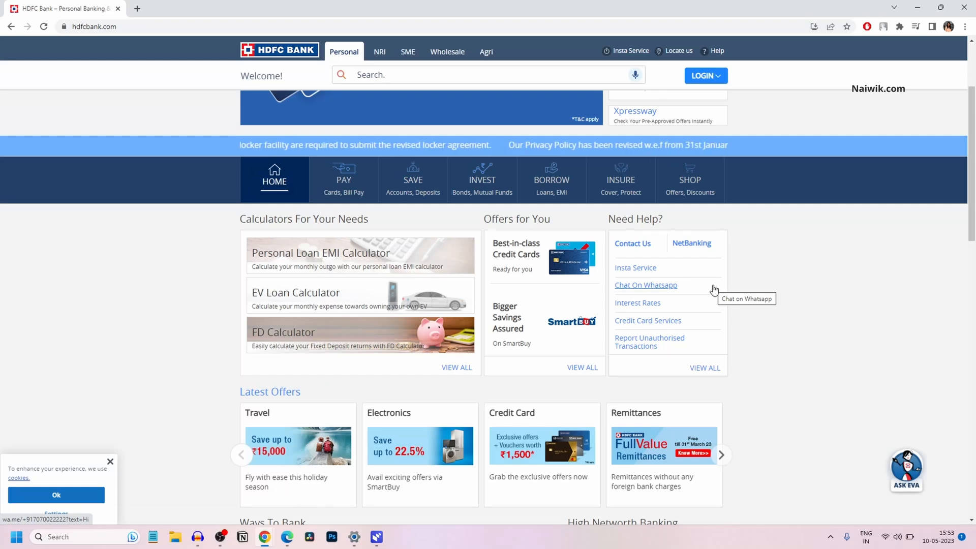
Step: Sign in through the NetBanking login on hdfcbank.com to reach the Account Summary page
text(Sear)
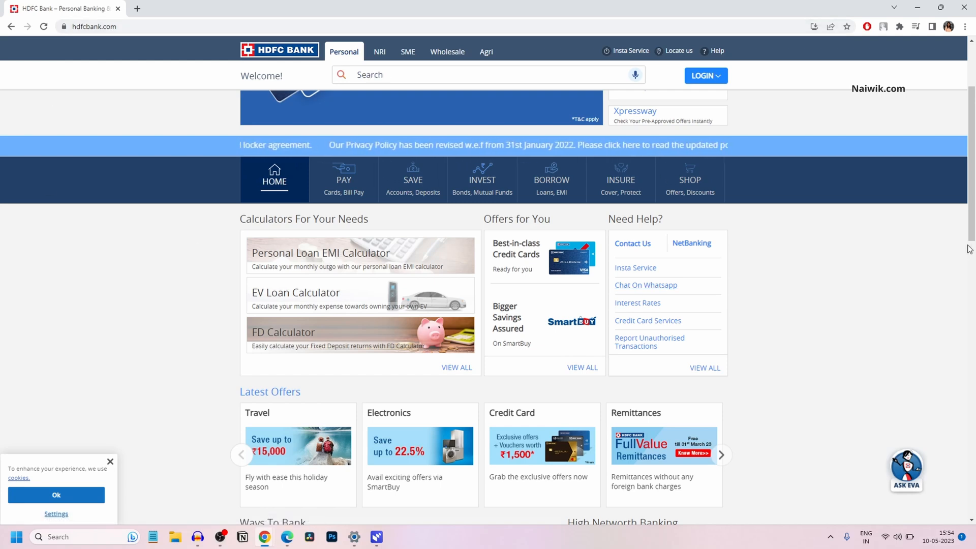
click(705, 75)
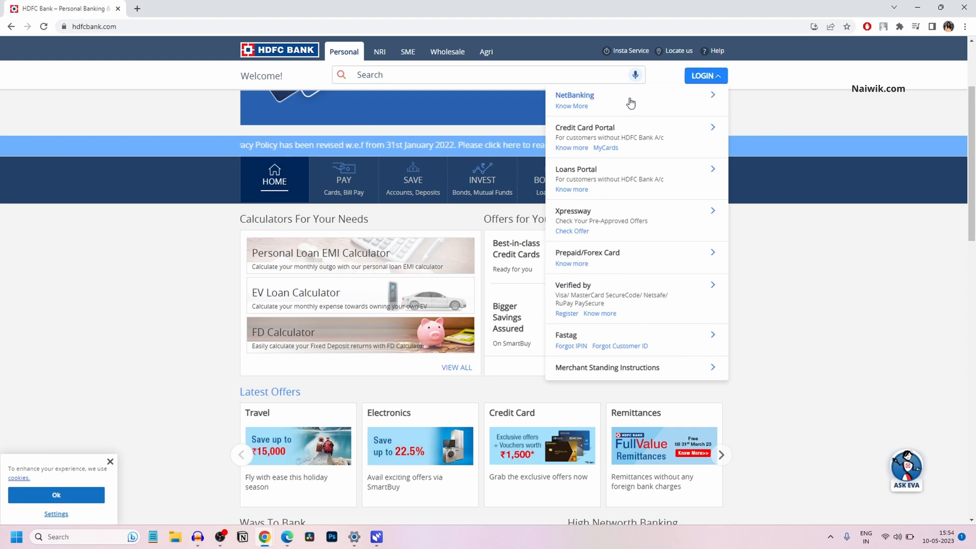
click(574, 95)
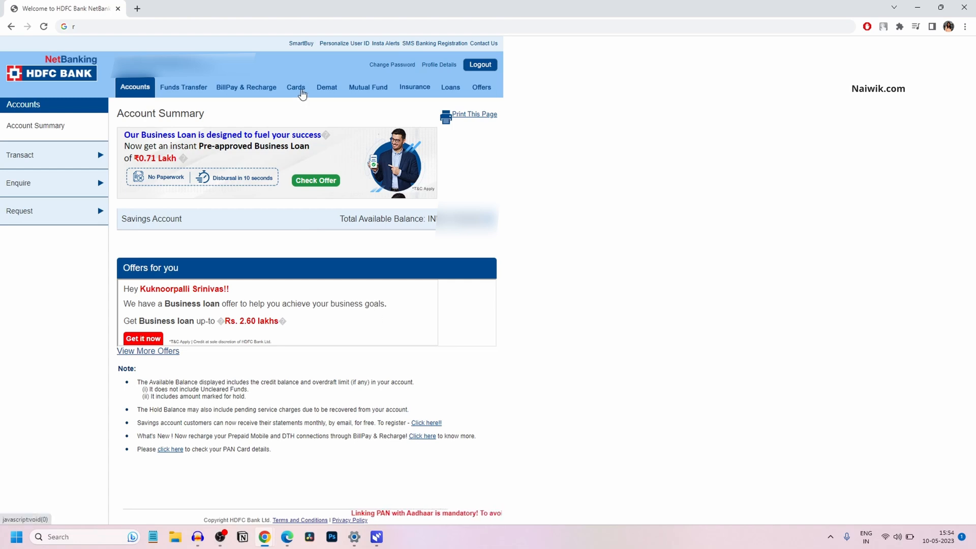
Step: Go to Cards, expand Request and choose Register New Card to start a card registration
click(296, 86)
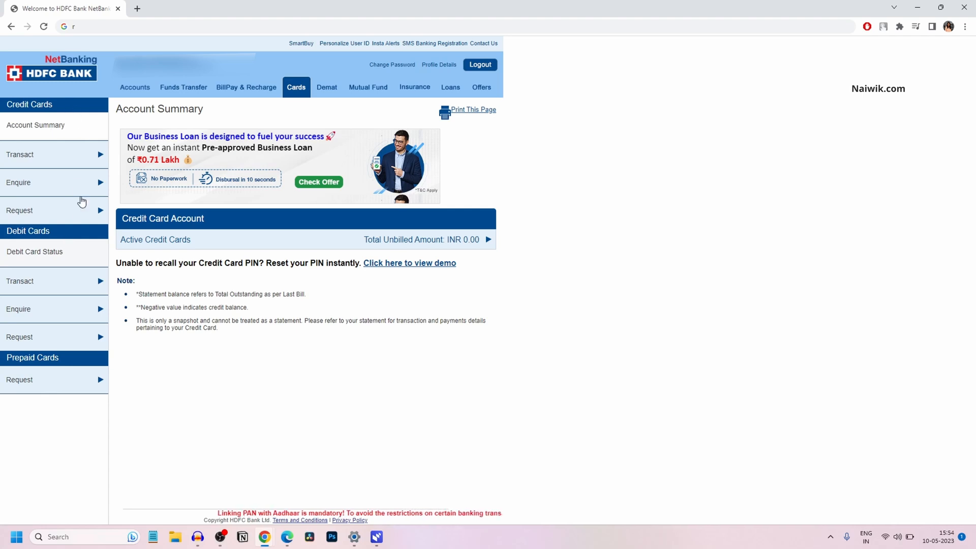
click(19, 210)
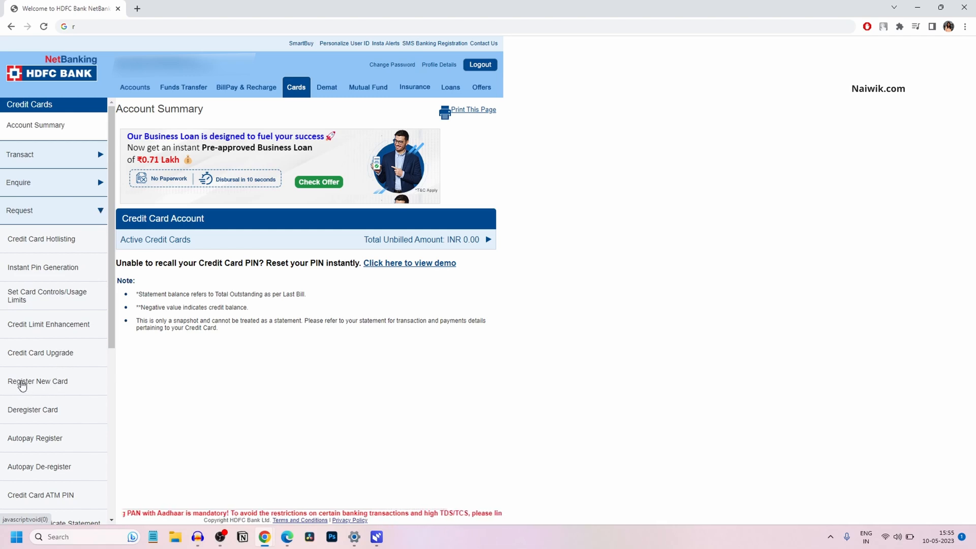
click(38, 381)
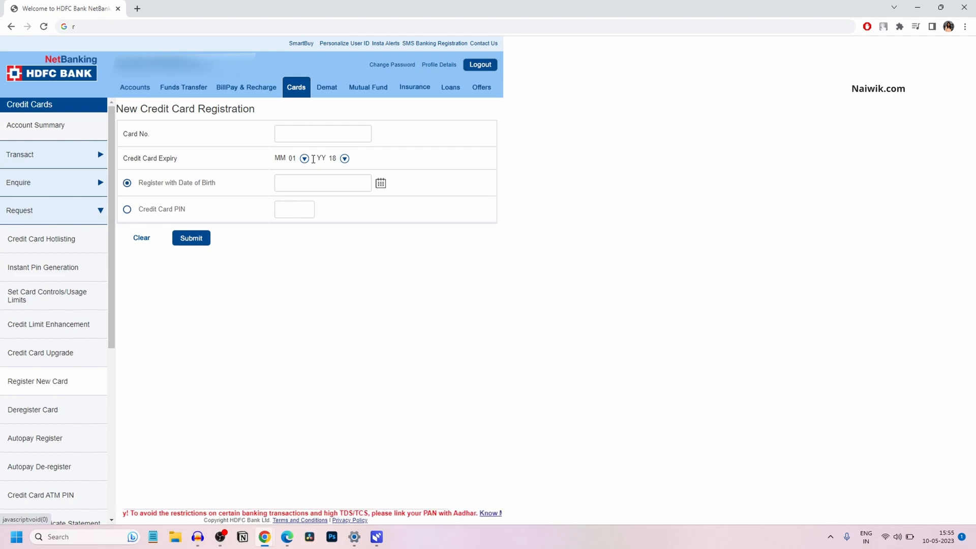
Step: Register the new card using the Credit Card PIN option and submit the form
click(127, 209)
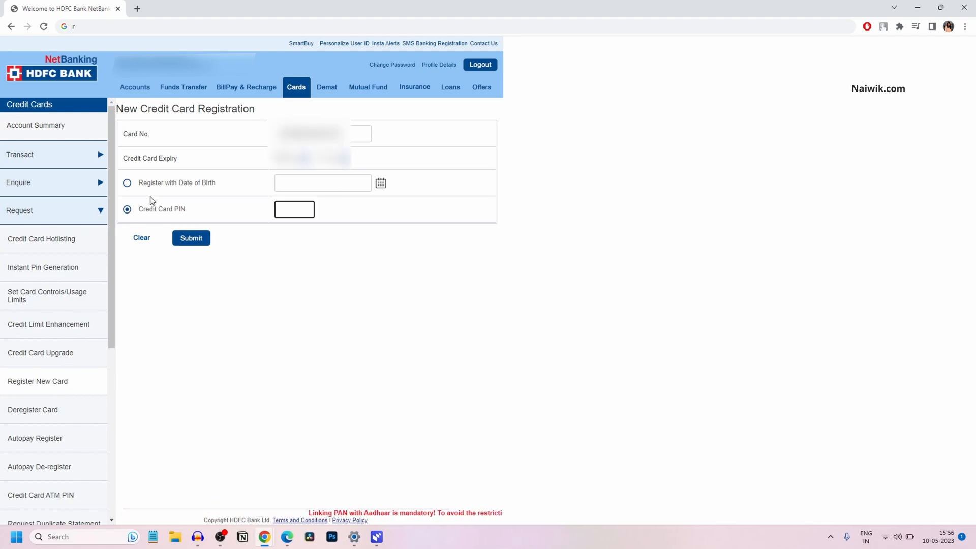
click(127, 182)
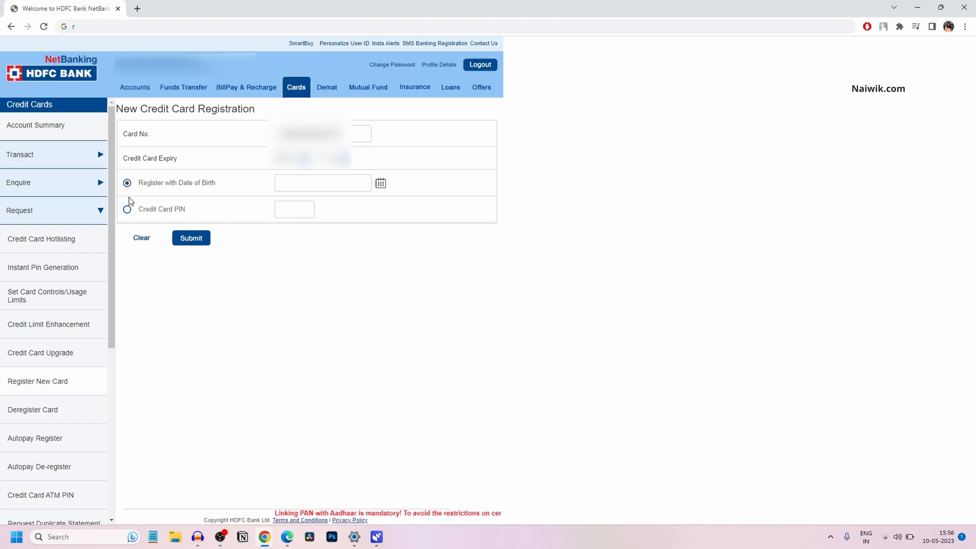
click(127, 207)
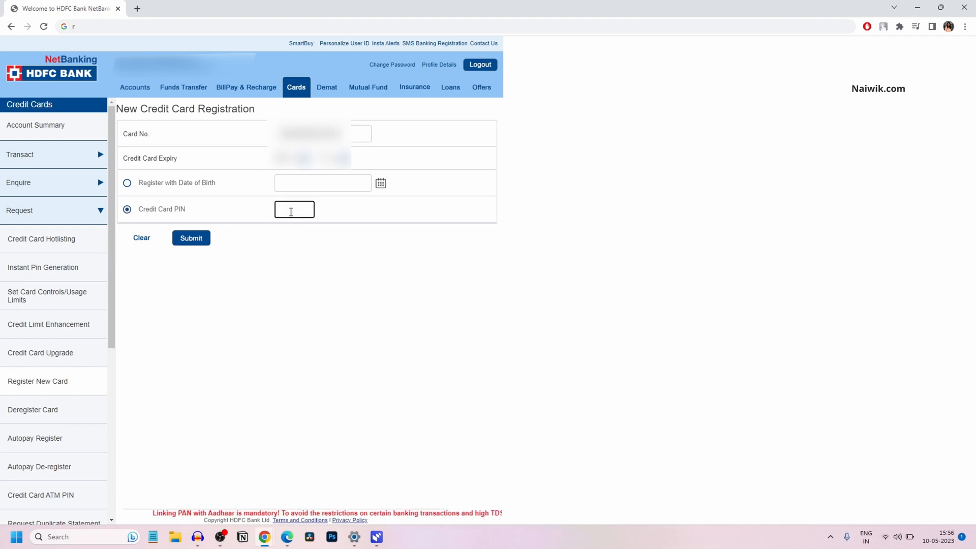
click(294, 209)
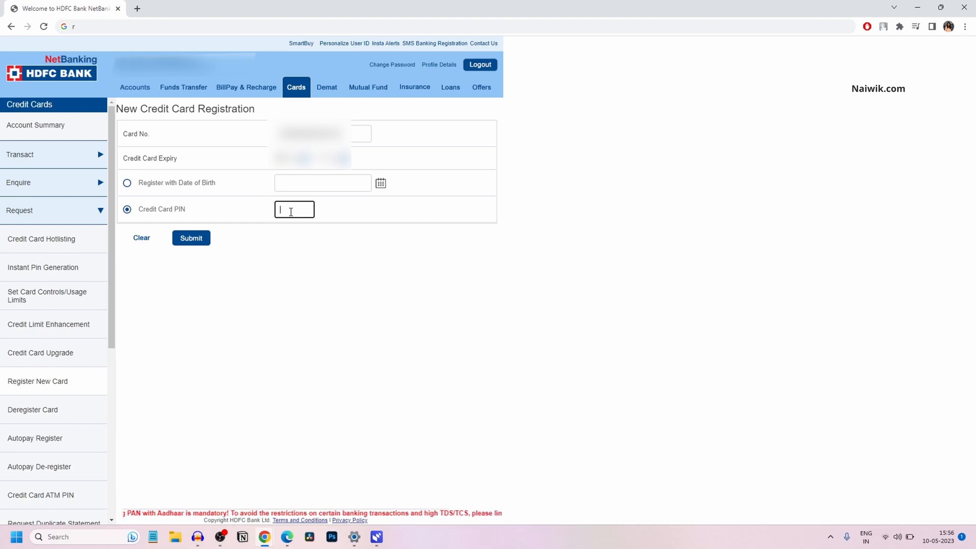
click(191, 238)
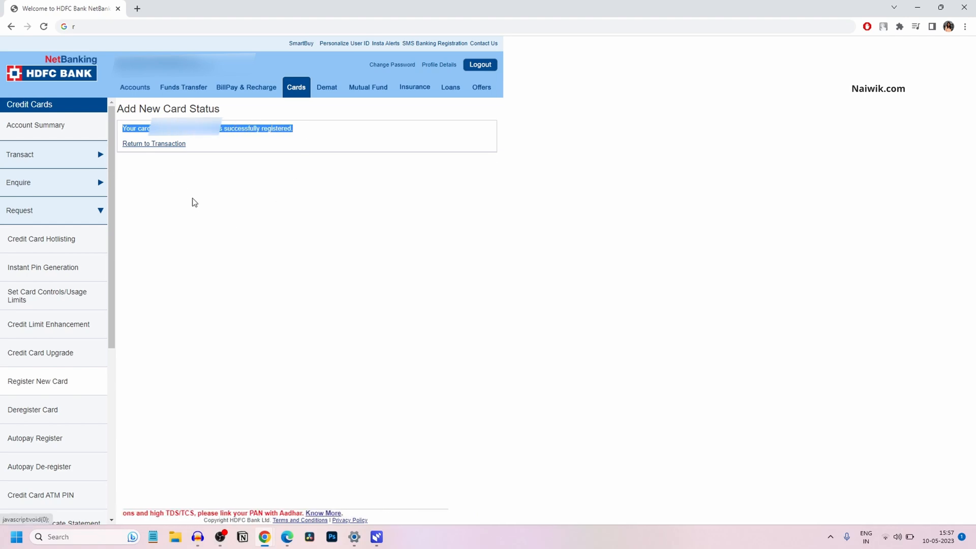
Step: Return to Account Summary and expand Active Credit Cards to see the TATA NEU INFINITY - RUPAY card
click(36, 125)
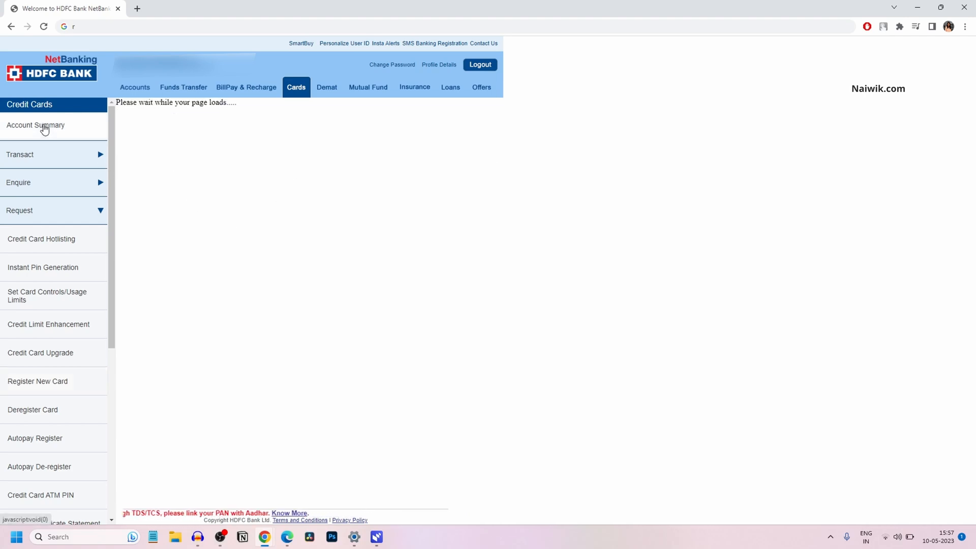
click(36, 125)
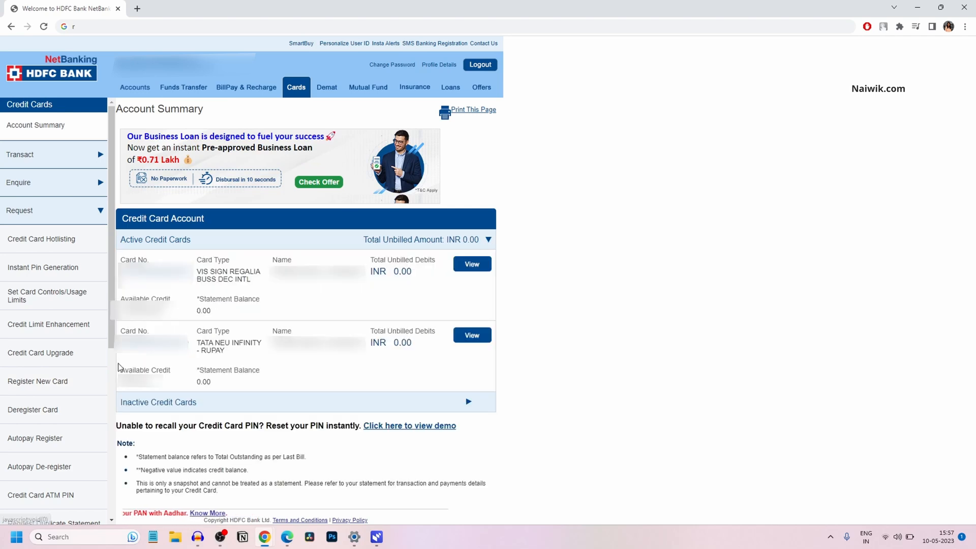